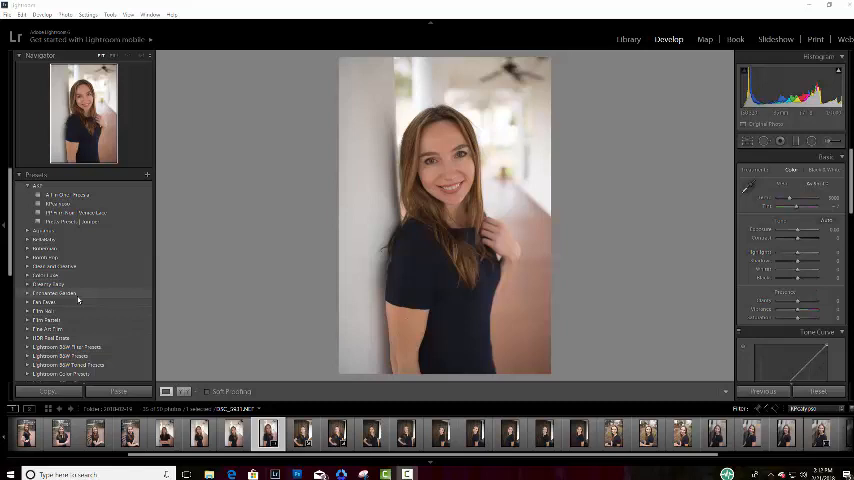
{"action": "mouse_move", "coordinate": [398, 108]}
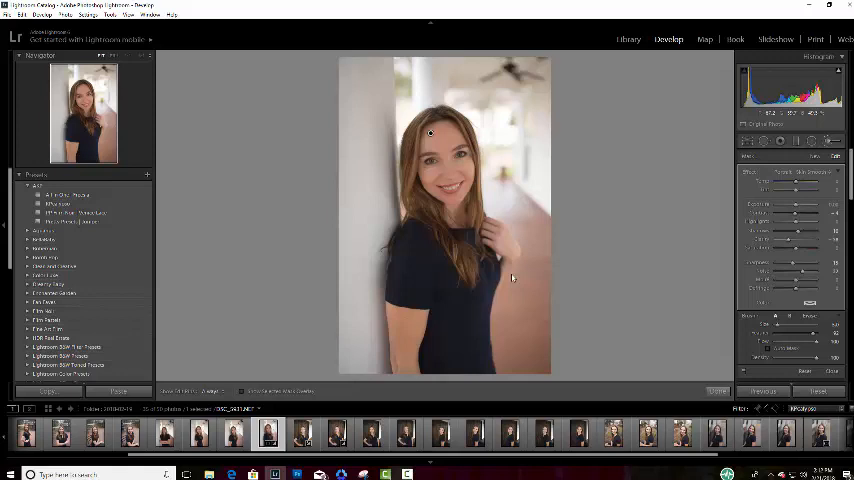
{"action": "mouse_move", "coordinate": [696, 234]}
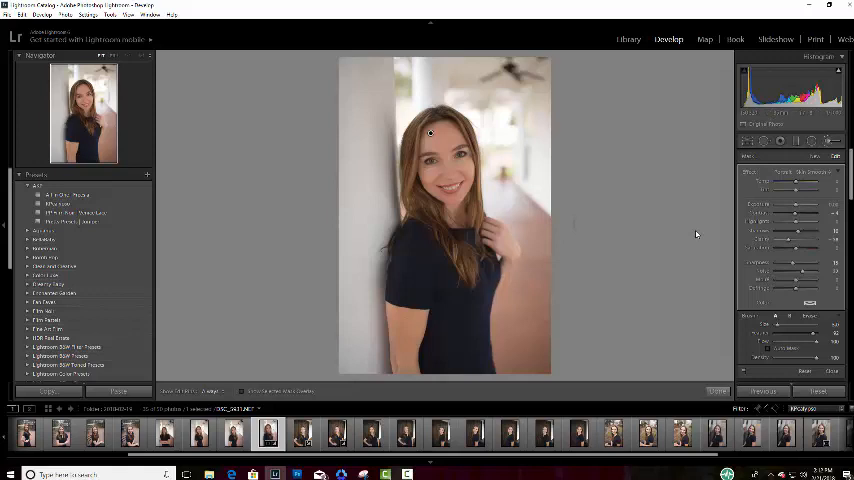
{"action": "mouse_move", "coordinate": [696, 224]}
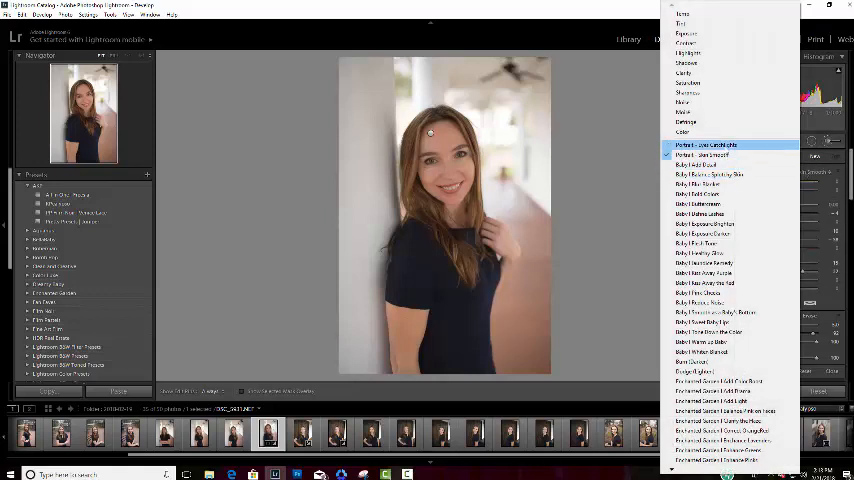
Apply a different camera profile and pan the close-up view across the woman's face.
{"action": "left_click", "coordinate": [706, 144]}
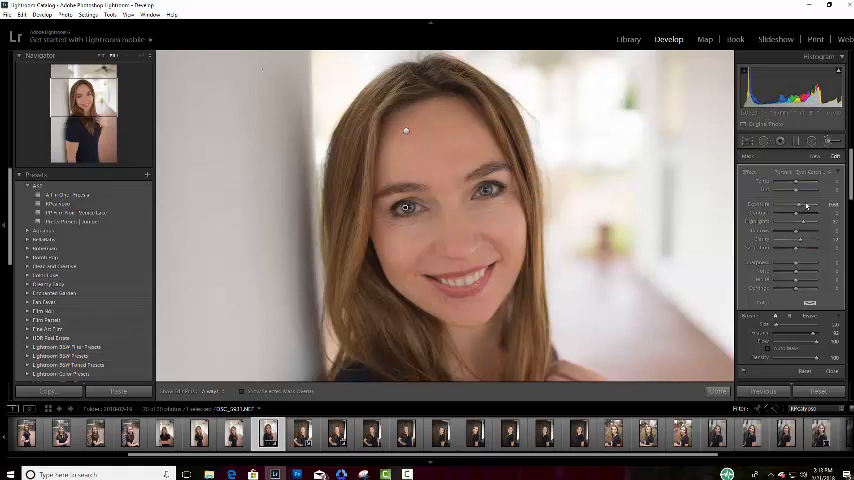
{"action": "left_click_drag", "start_coordinate": [810, 204], "coordinate": [798, 204]}
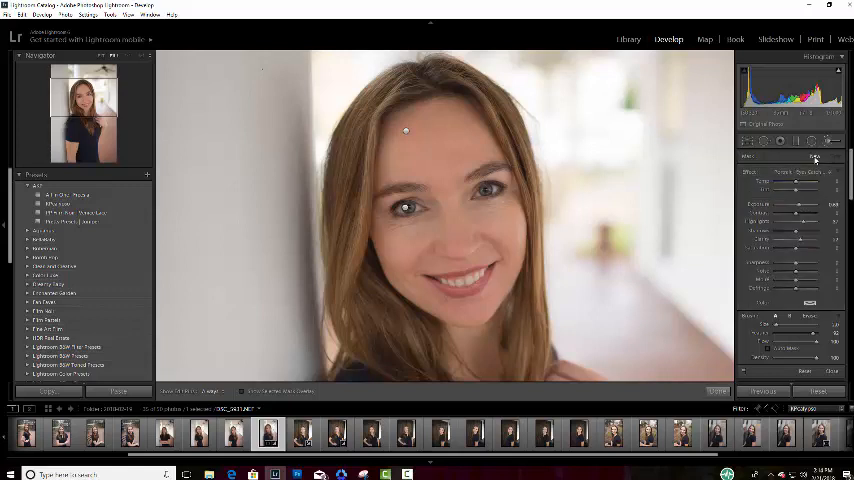
Choose another camera profile from the Basic panel's Profile list to change the skin tones.
{"action": "left_click", "coordinate": [810, 156]}
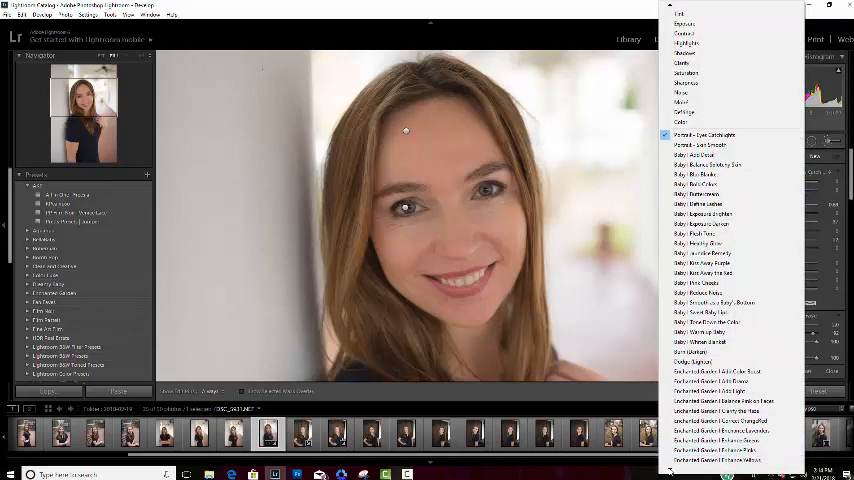
{"action": "scroll", "scroll_direction": "down", "scroll_amount": 3}
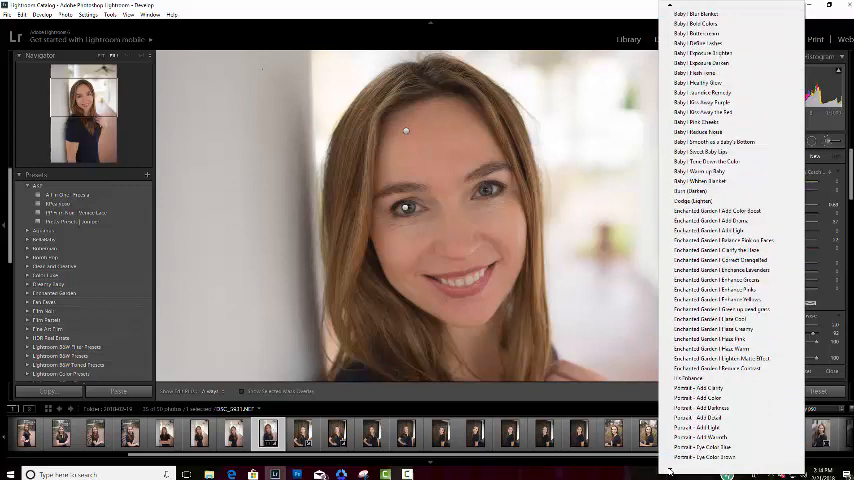
{"action": "scroll", "scroll_direction": "down", "scroll_amount": 3}
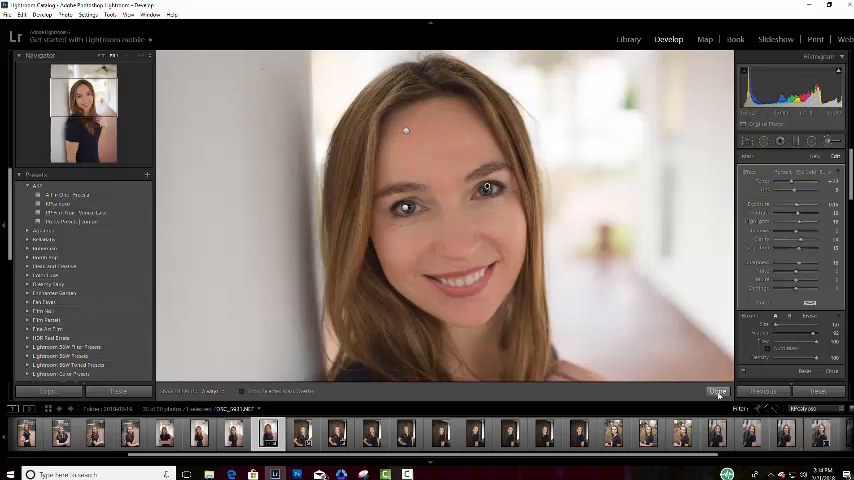
{"action": "left_click", "coordinate": [718, 392]}
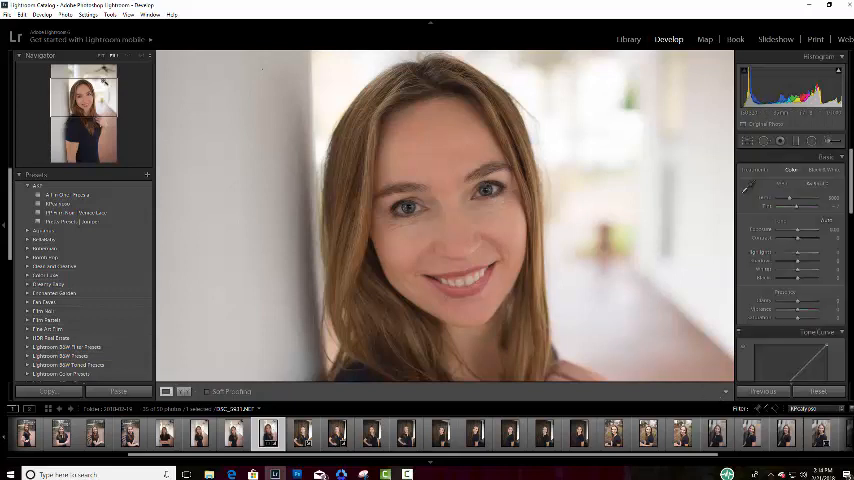
{"action": "mouse_move", "coordinate": [100, 56]}
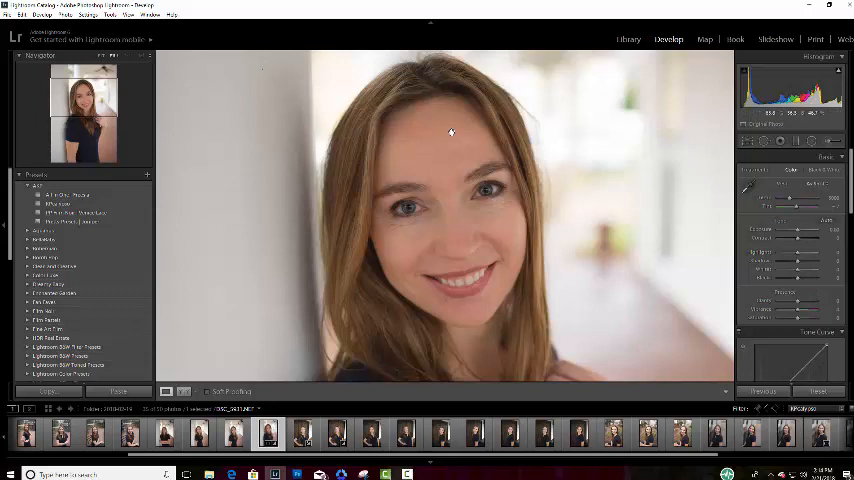
{"action": "mouse_move", "coordinate": [462, 184]}
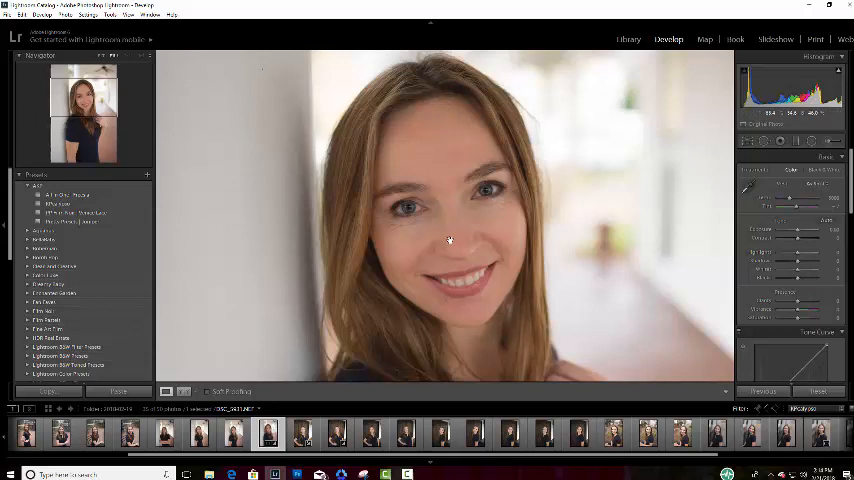
{"action": "mouse_move", "coordinate": [344, 250]}
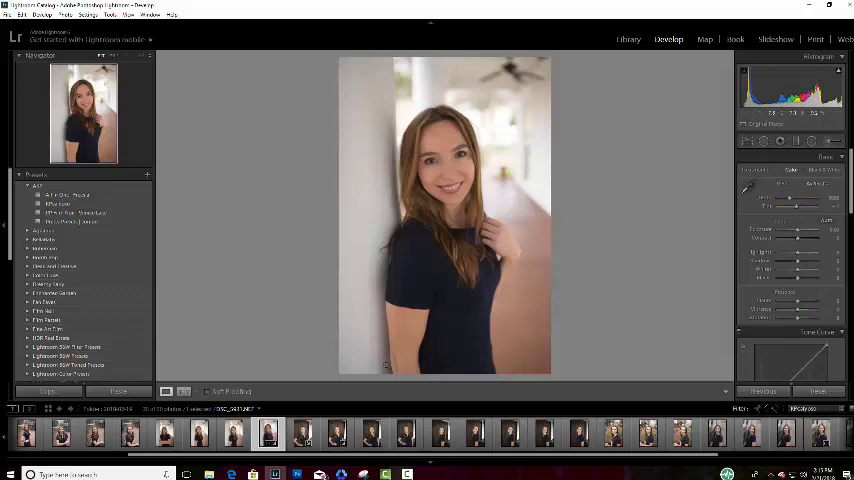
Apply a saved preset from the User Presets folder for a warmer, brighter portrait.
{"action": "left_click", "coordinate": [76, 220]}
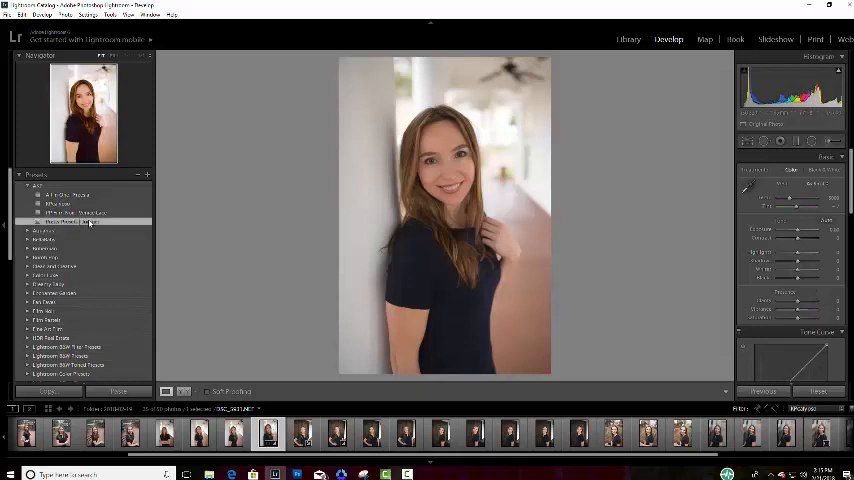
{"action": "left_click", "coordinate": [76, 220]}
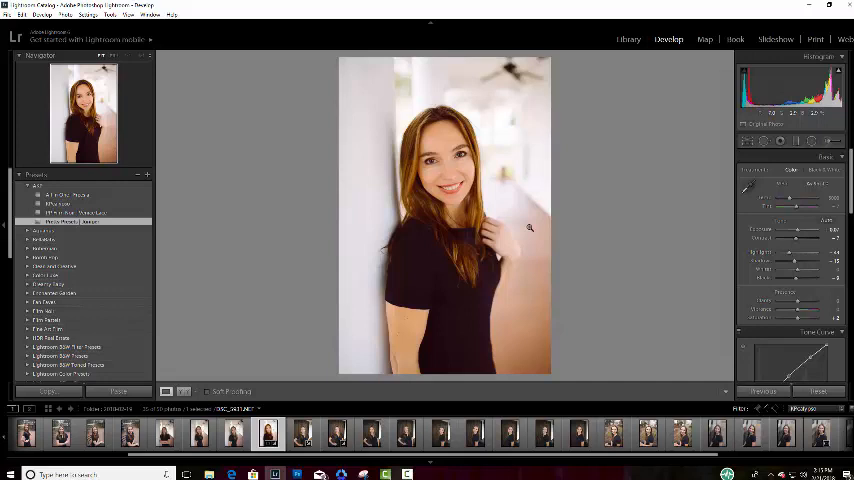
{"action": "mouse_move", "coordinate": [394, 92]}
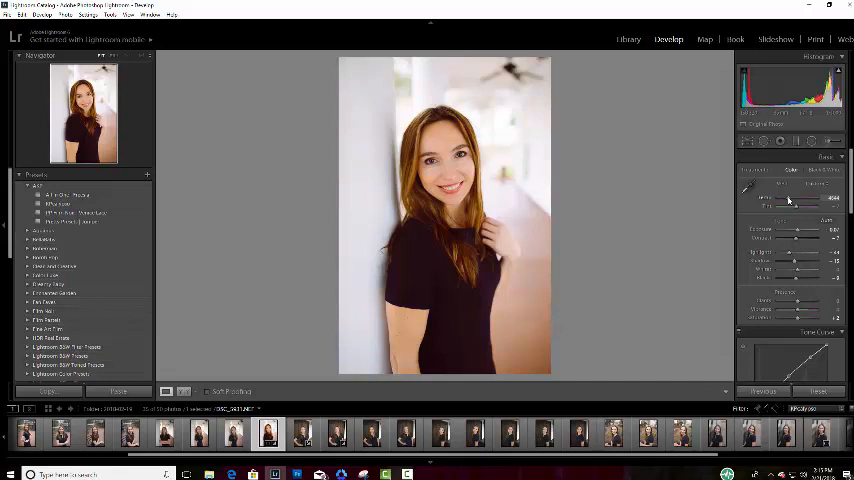
Adjust a Basic tone slider and fine-tune individual colour hues in the HSL panel.
{"action": "left_click_drag", "start_coordinate": [790, 196], "coordinate": [804, 196]}
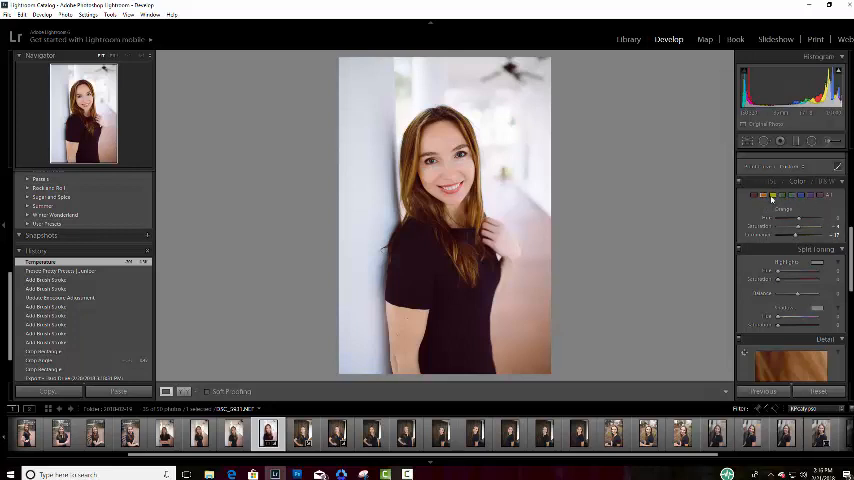
{"action": "left_click_drag", "start_coordinate": [800, 224], "coordinate": [784, 224]}
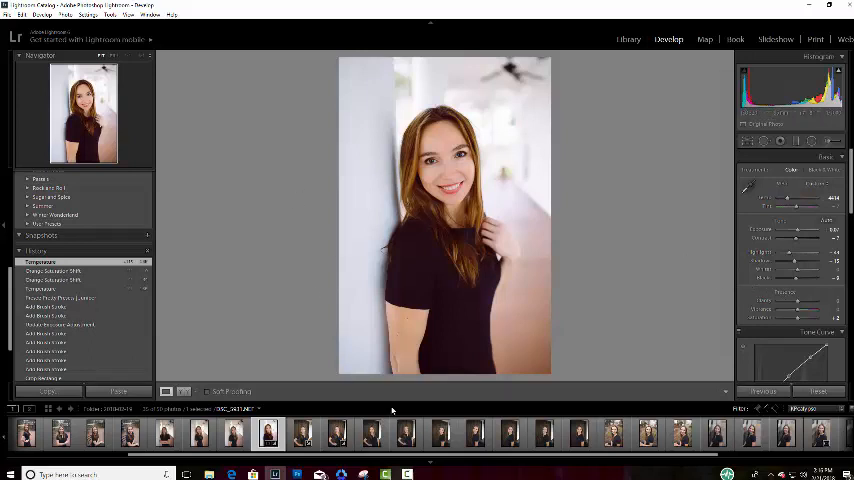
{"action": "mouse_move", "coordinate": [522, 382]}
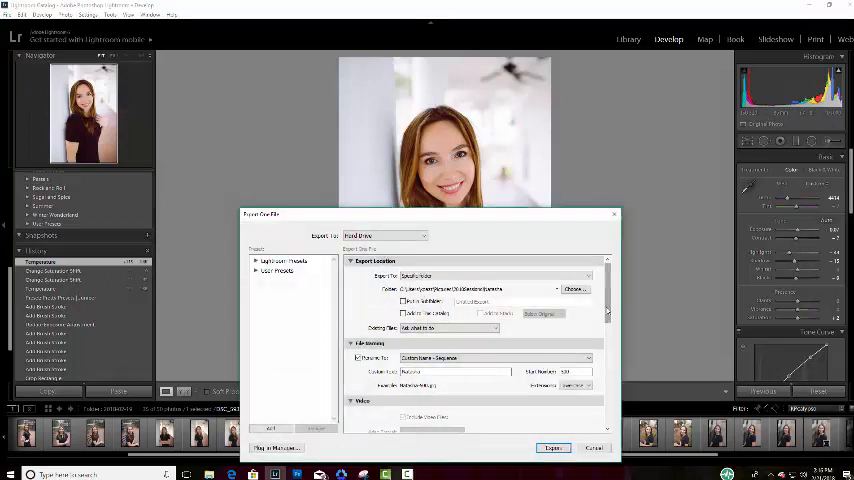
Export the portrait with After Export set to Open in Adobe Photoshop CS5.
{"action": "scroll", "scroll_direction": "down", "scroll_amount": 3}
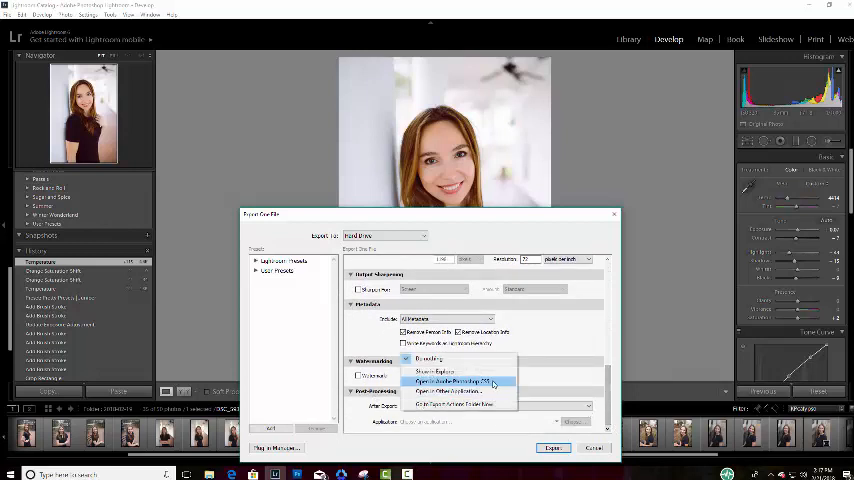
{"action": "left_click", "coordinate": [460, 380]}
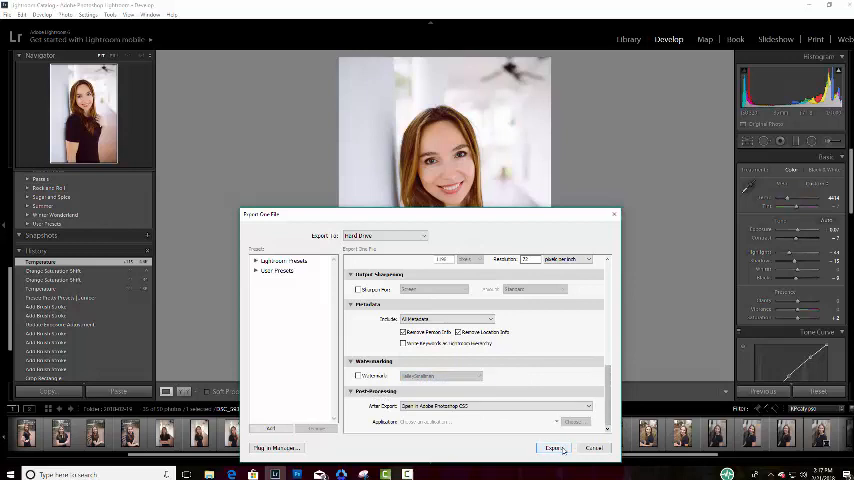
{"action": "left_click", "coordinate": [554, 448]}
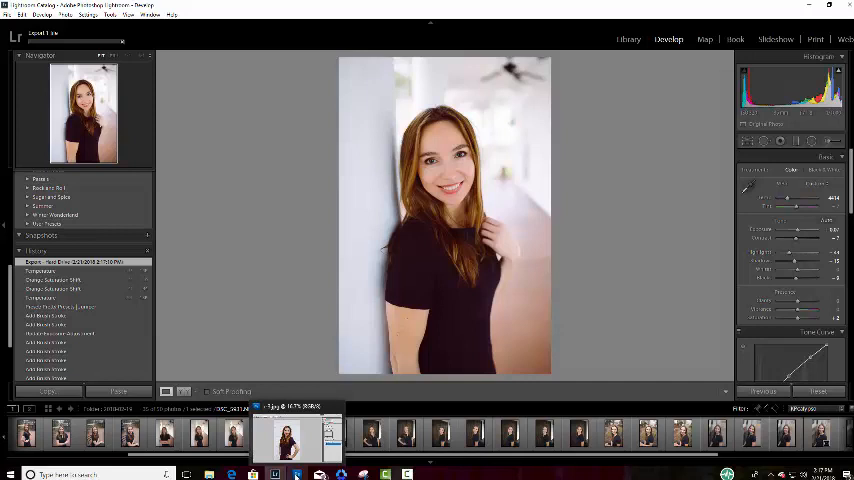
Select the Spot Healing Brush to heal blemishes on the forehead and under the eye.
{"action": "left_click", "coordinate": [318, 474]}
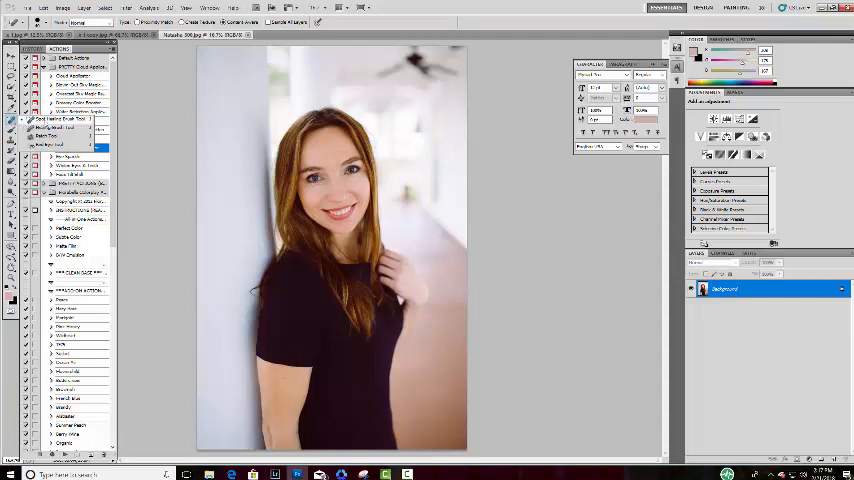
{"action": "left_click", "coordinate": [76, 148]}
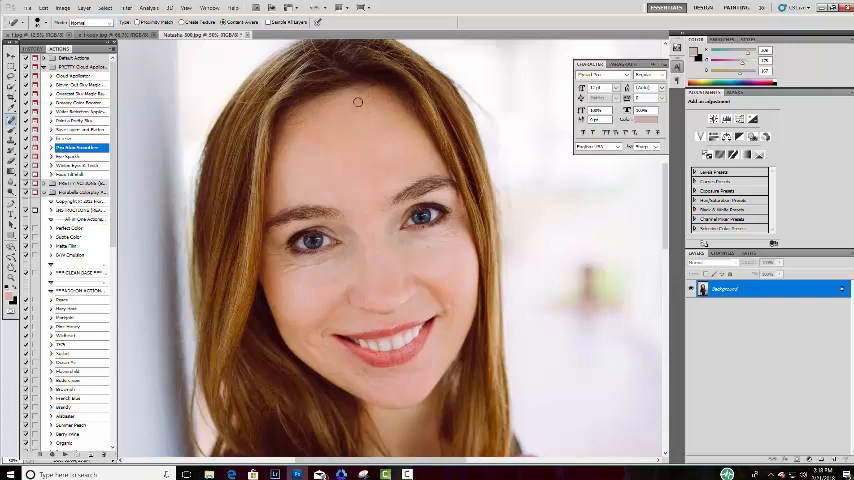
{"action": "mouse_move", "coordinate": [392, 160]}
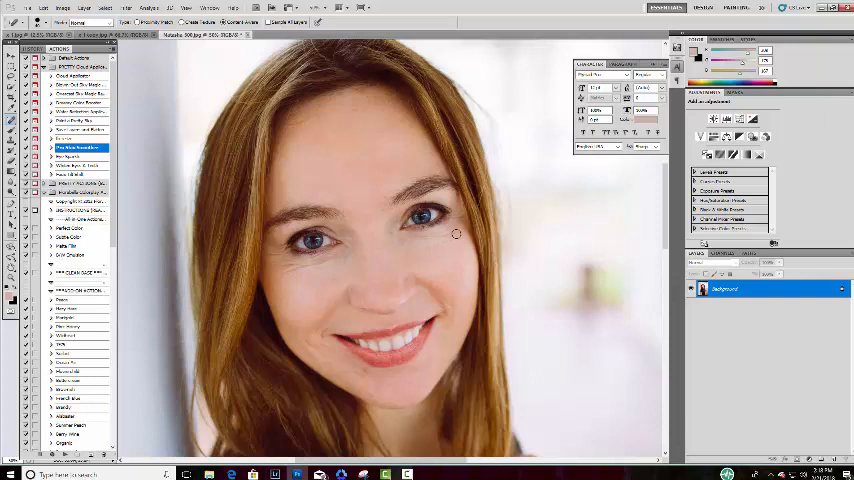
{"action": "mouse_move", "coordinate": [436, 244]}
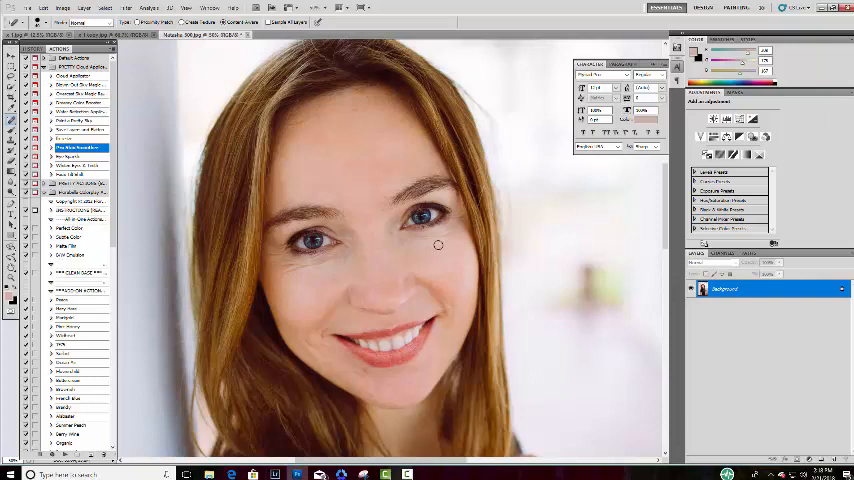
{"action": "mouse_move", "coordinate": [344, 268]}
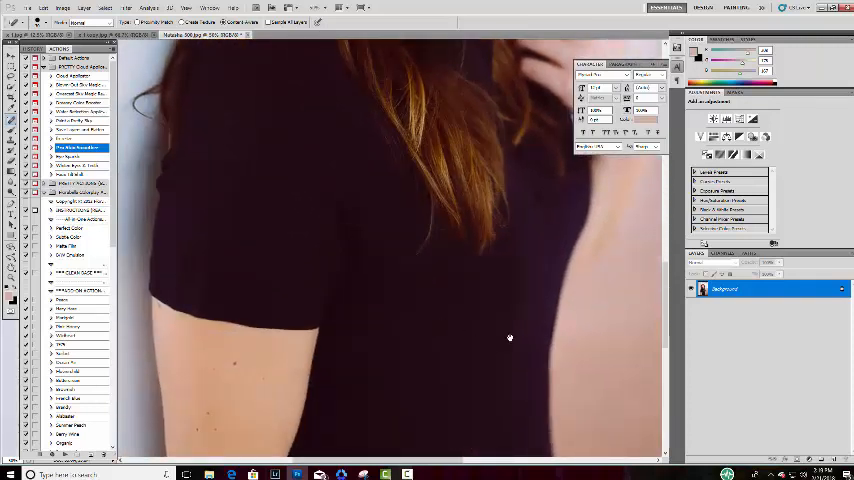
{"action": "mouse_move", "coordinate": [522, 320]}
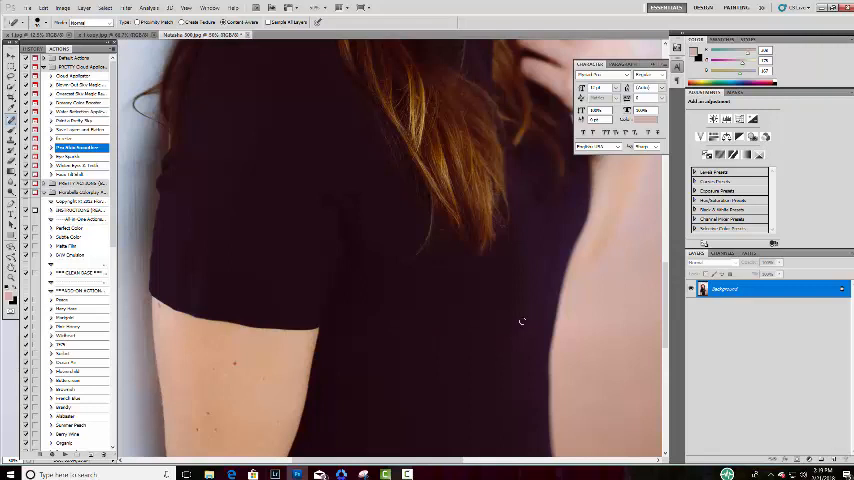
{"action": "mouse_move", "coordinate": [504, 268]}
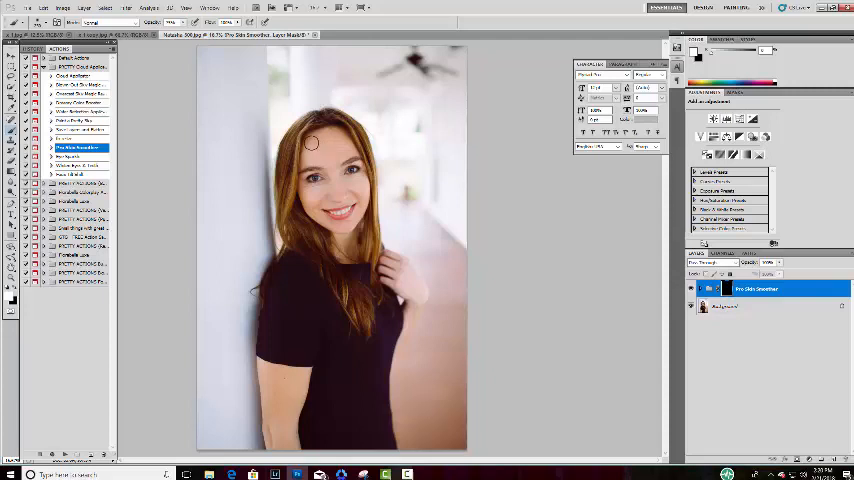
{"action": "mouse_move", "coordinate": [322, 156]}
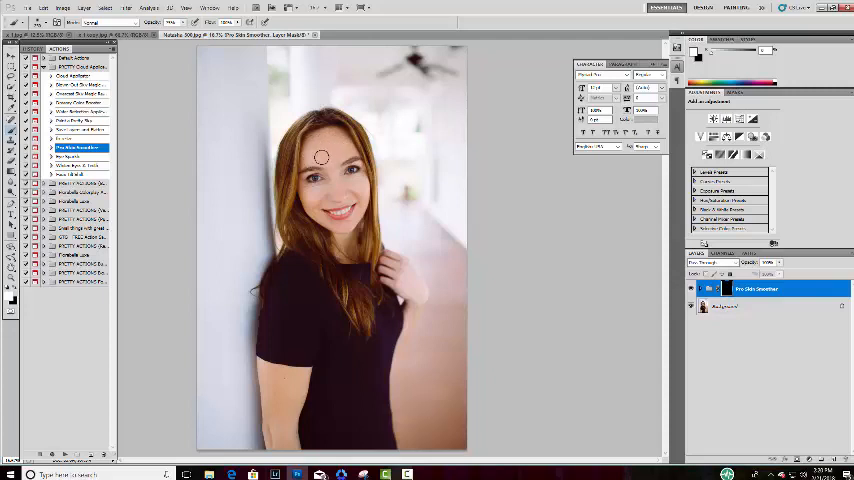
{"action": "mouse_move", "coordinate": [352, 184]}
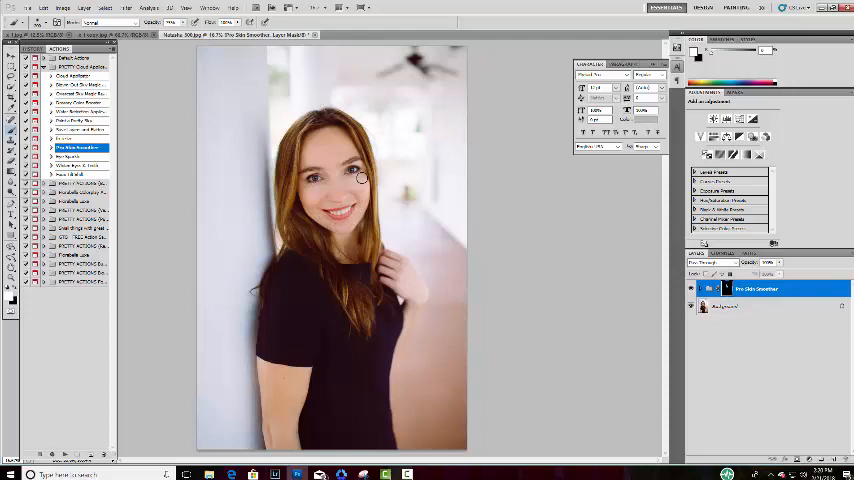
{"action": "mouse_move", "coordinate": [312, 138]}
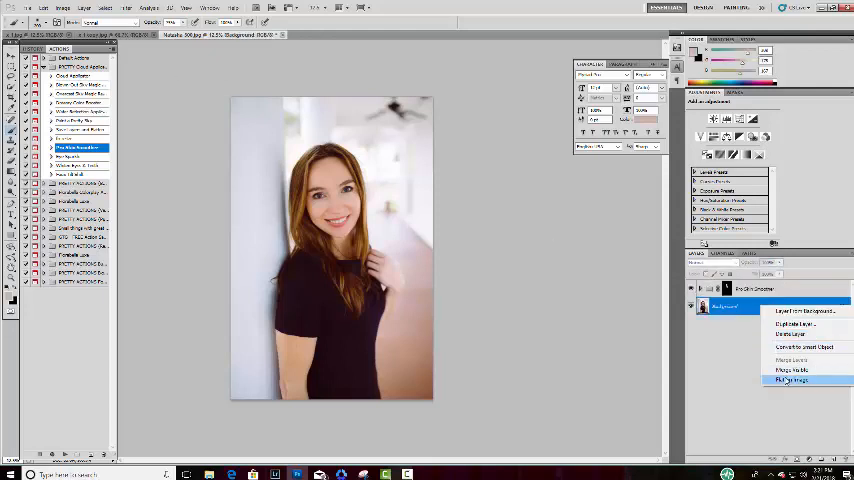
Flatten the image so the smoothing layer merges into a single Background layer.
{"action": "left_click", "coordinate": [790, 380]}
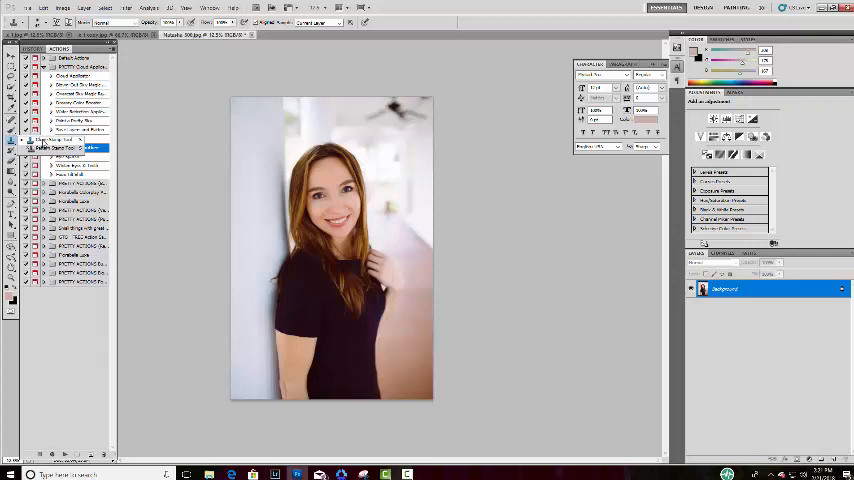
Switch to the Clone Stamp tool to paint clean background over the flyaway hairs.
{"action": "left_click", "coordinate": [76, 148]}
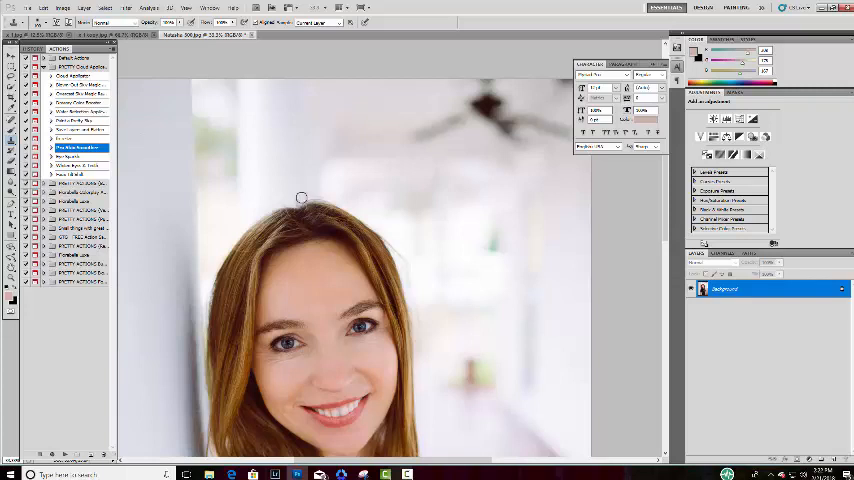
{"action": "mouse_move", "coordinate": [300, 148]}
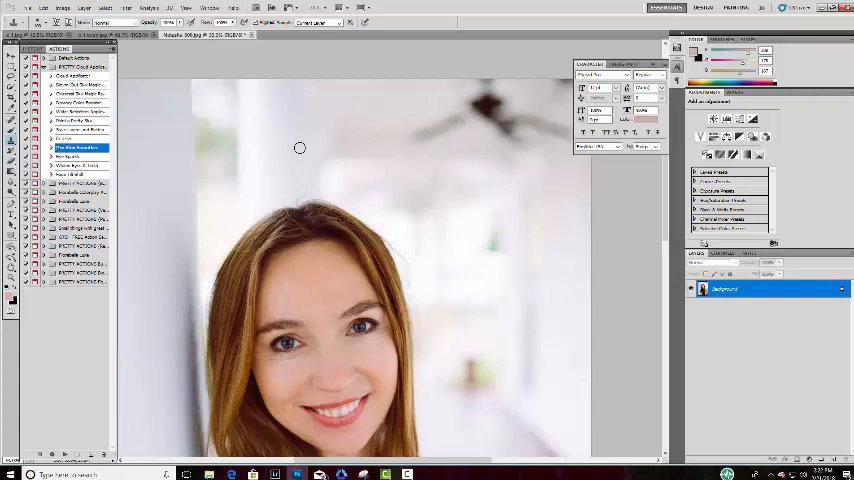
{"action": "mouse_move", "coordinate": [304, 196]}
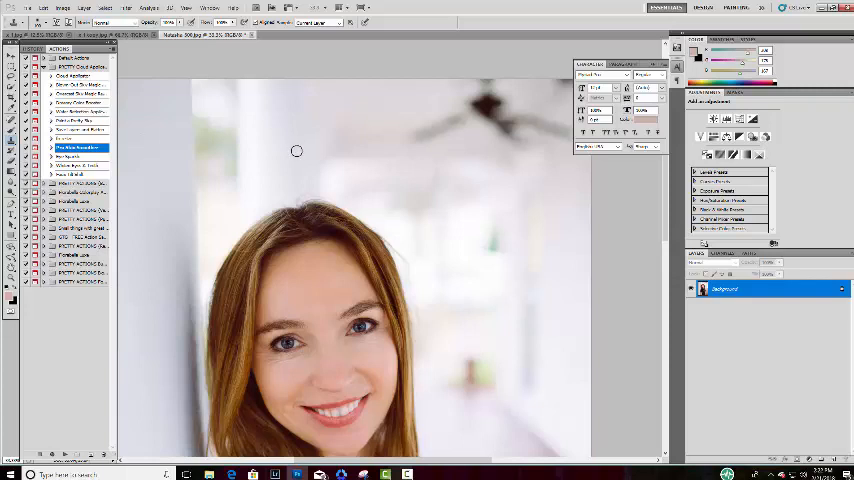
{"action": "mouse_move", "coordinate": [300, 172]}
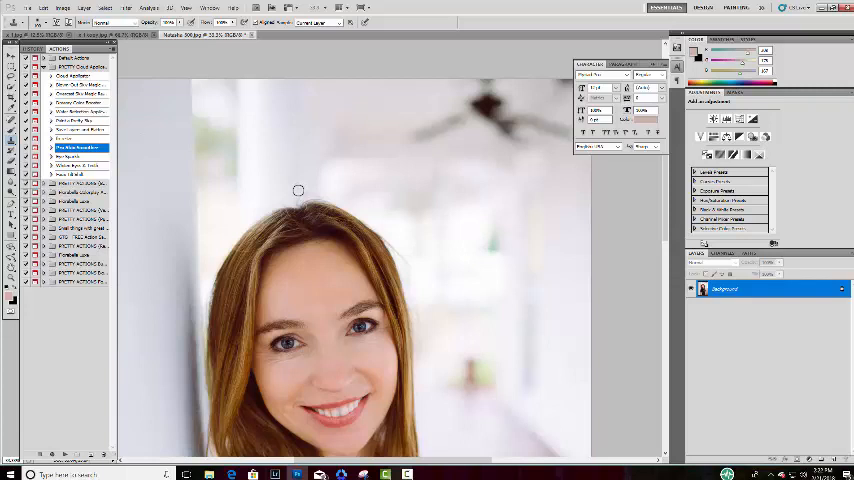
{"action": "mouse_move", "coordinate": [310, 184]}
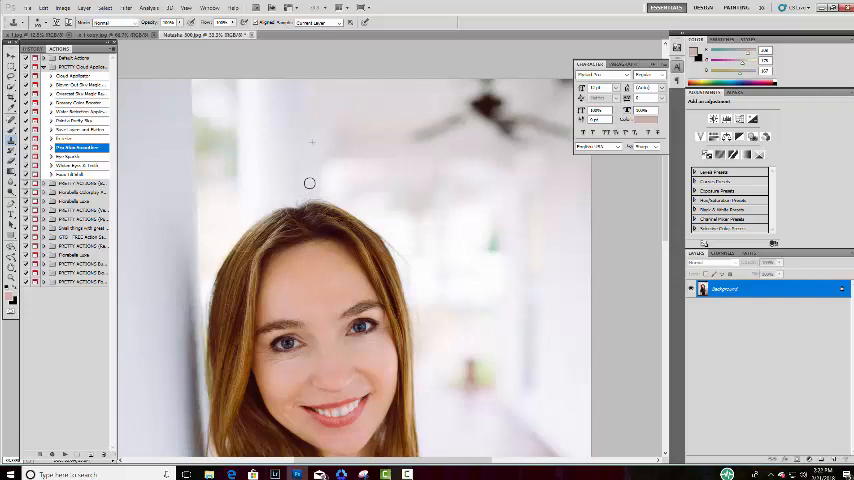
{"action": "mouse_move", "coordinate": [300, 200]}
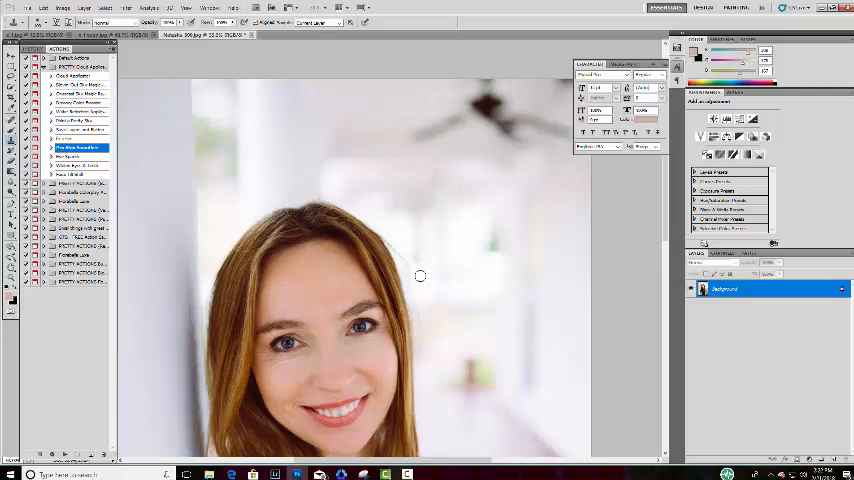
{"action": "mouse_move", "coordinate": [424, 252]}
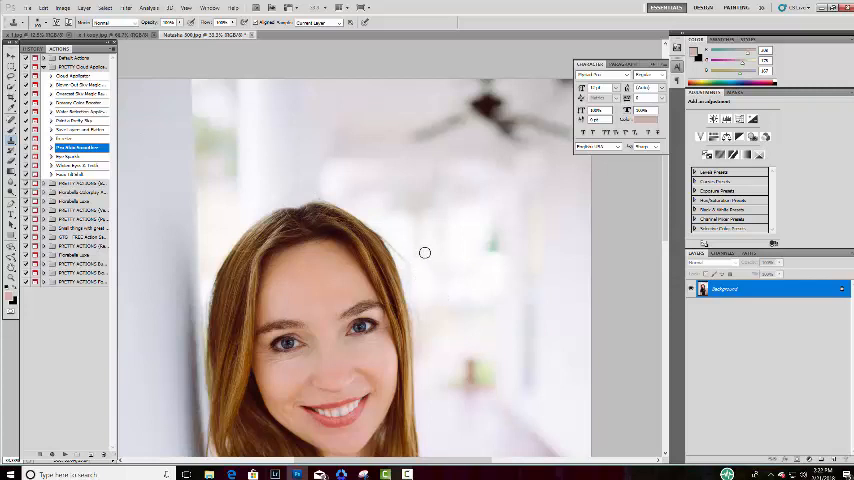
{"action": "mouse_move", "coordinate": [280, 180]}
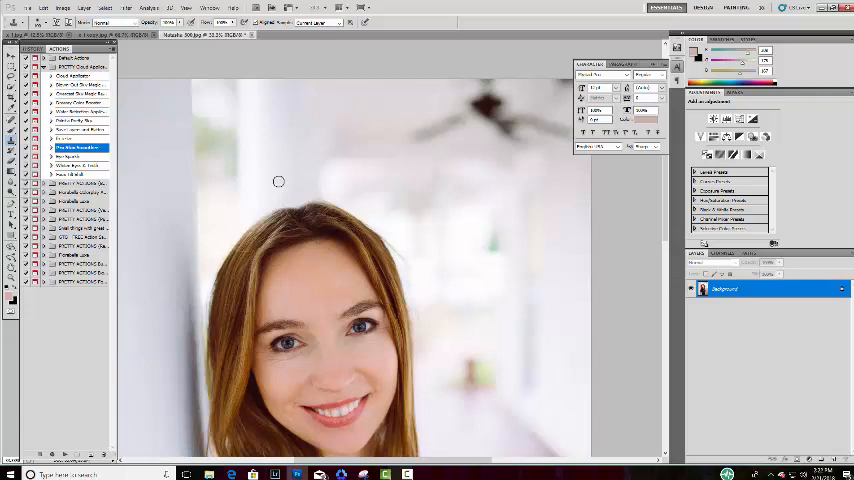
{"action": "mouse_move", "coordinate": [408, 258]}
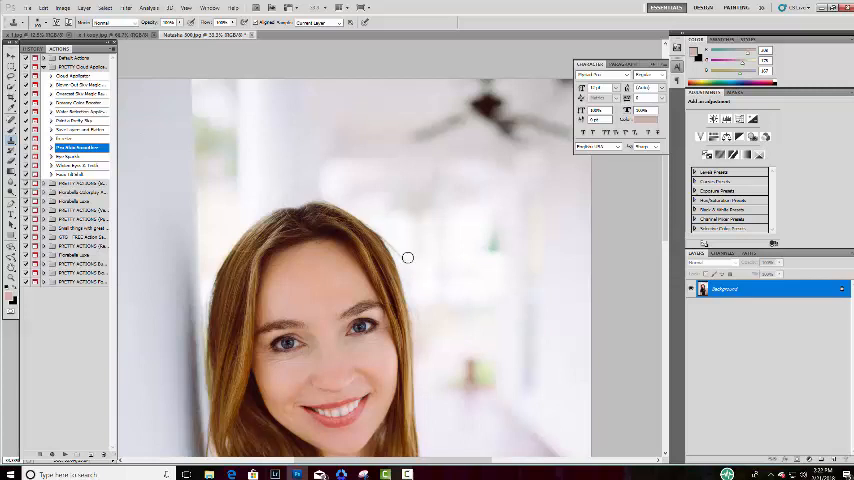
{"action": "mouse_move", "coordinate": [438, 340]}
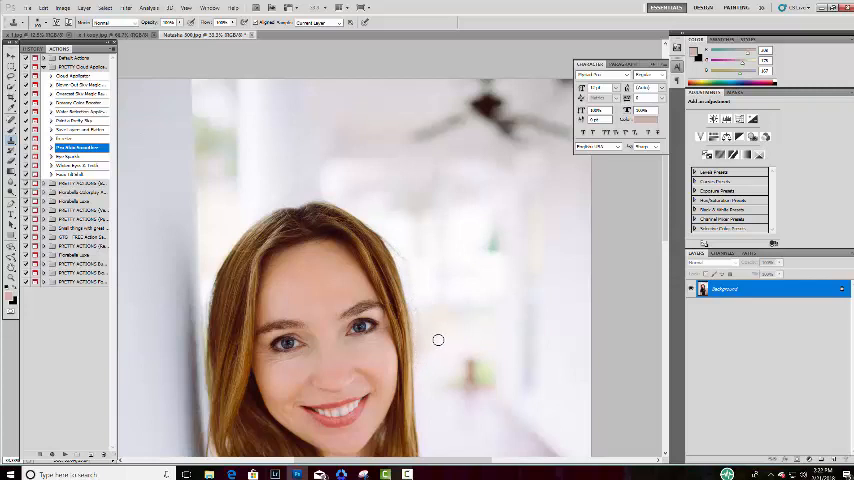
{"action": "mouse_move", "coordinate": [452, 344]}
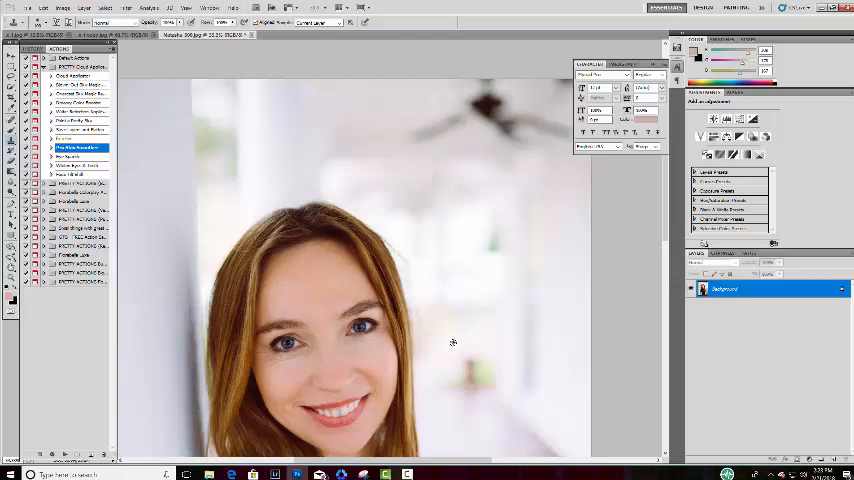
{"action": "mouse_move", "coordinate": [420, 344]}
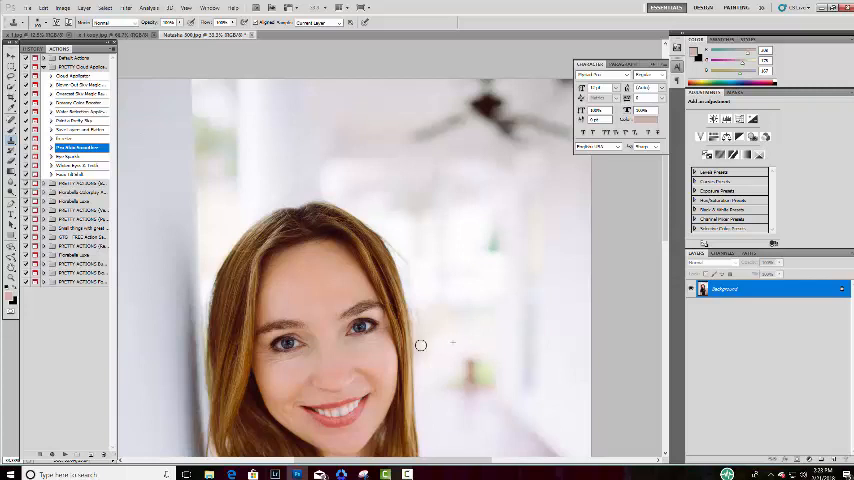
{"action": "mouse_move", "coordinate": [416, 306]}
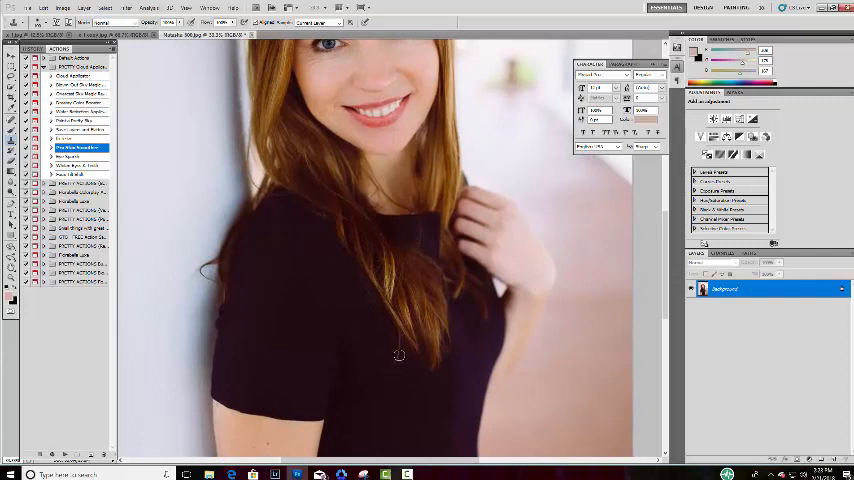
{"action": "mouse_move", "coordinate": [388, 372]}
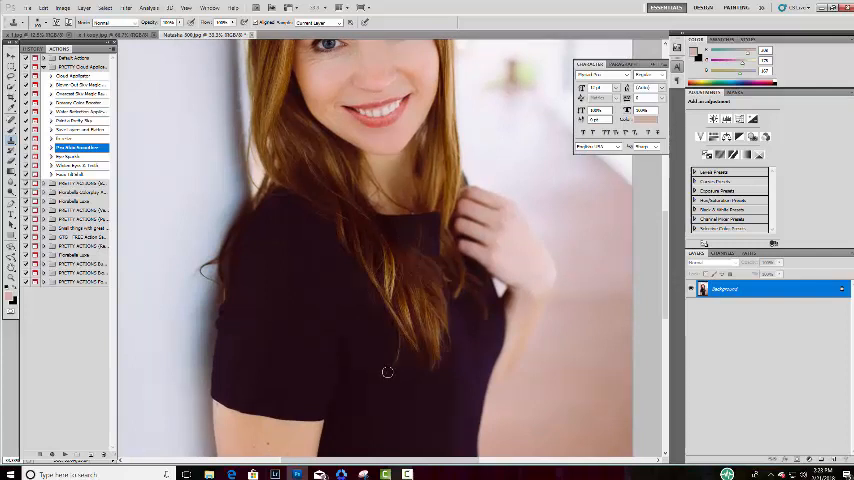
{"action": "mouse_move", "coordinate": [398, 392]}
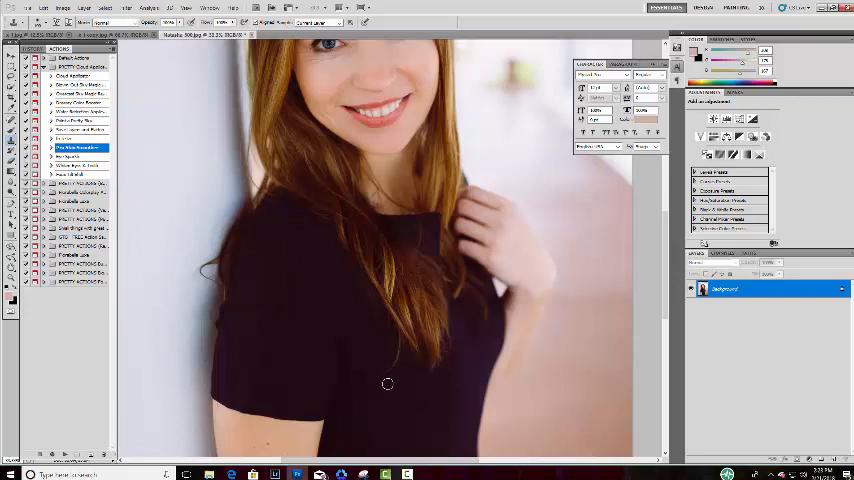
{"action": "mouse_move", "coordinate": [368, 422]}
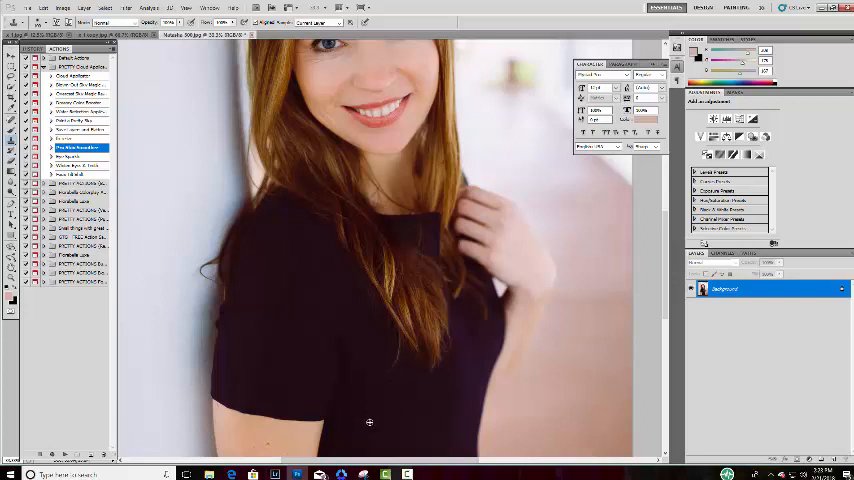
{"action": "mouse_move", "coordinate": [384, 376]}
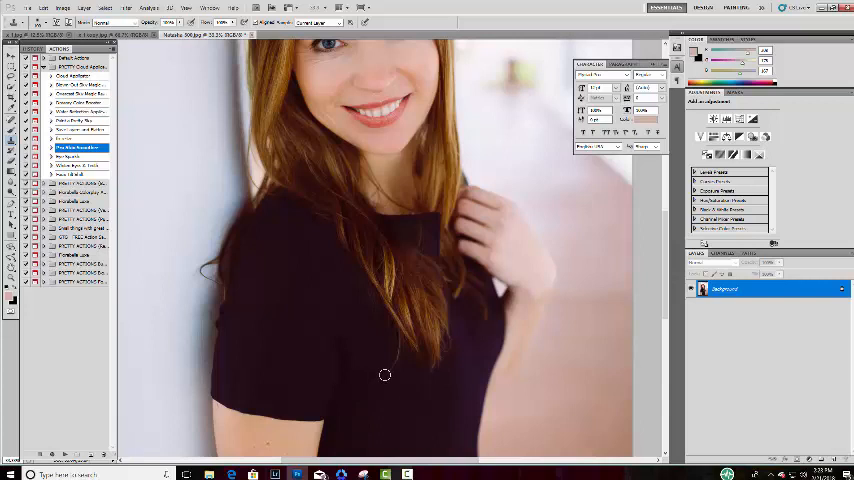
{"action": "mouse_move", "coordinate": [398, 360]}
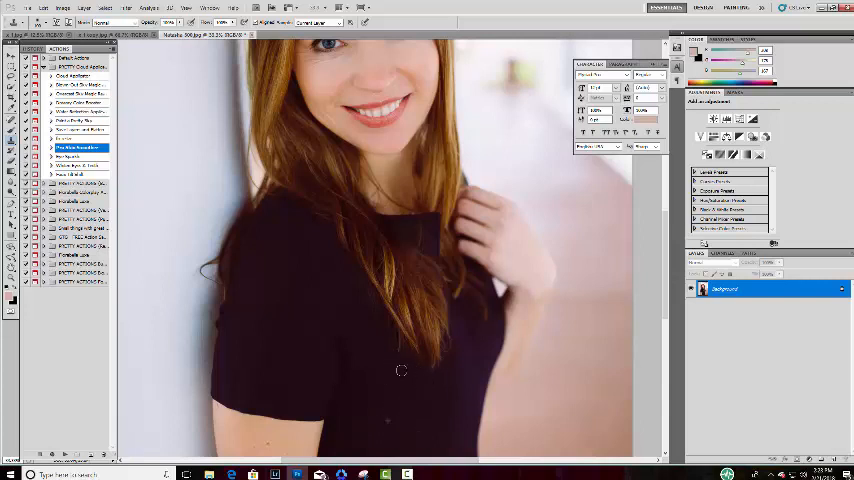
{"action": "mouse_move", "coordinate": [374, 328]}
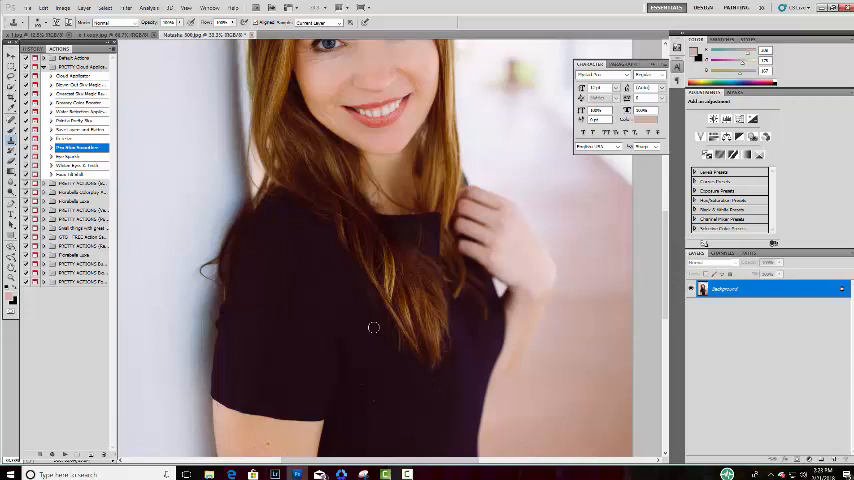
{"action": "mouse_move", "coordinate": [368, 322]}
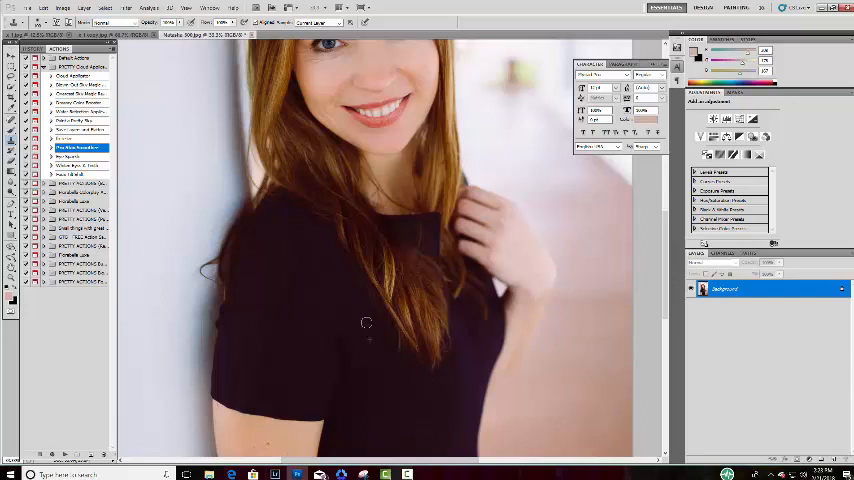
{"action": "mouse_move", "coordinate": [312, 342]}
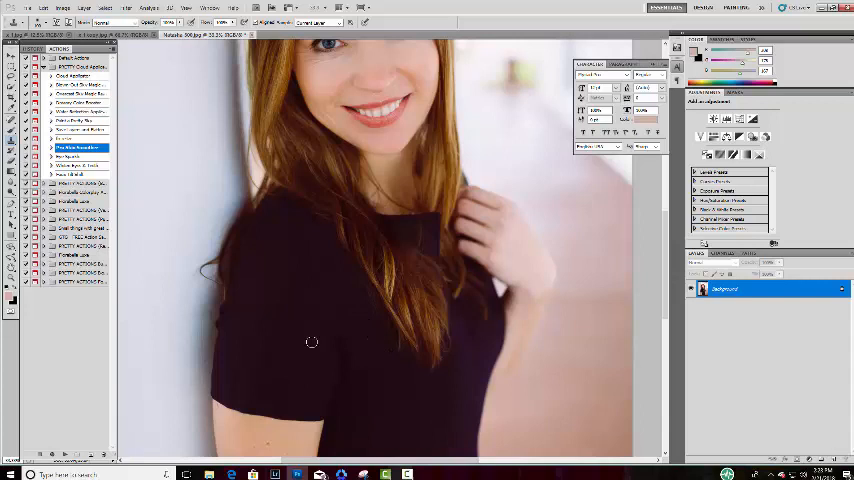
{"action": "mouse_move", "coordinate": [510, 316]}
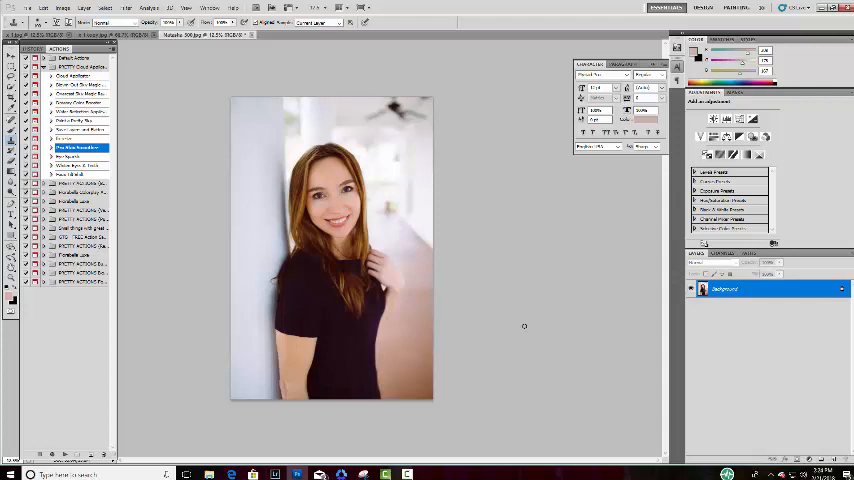
{"action": "mouse_move", "coordinate": [294, 300]}
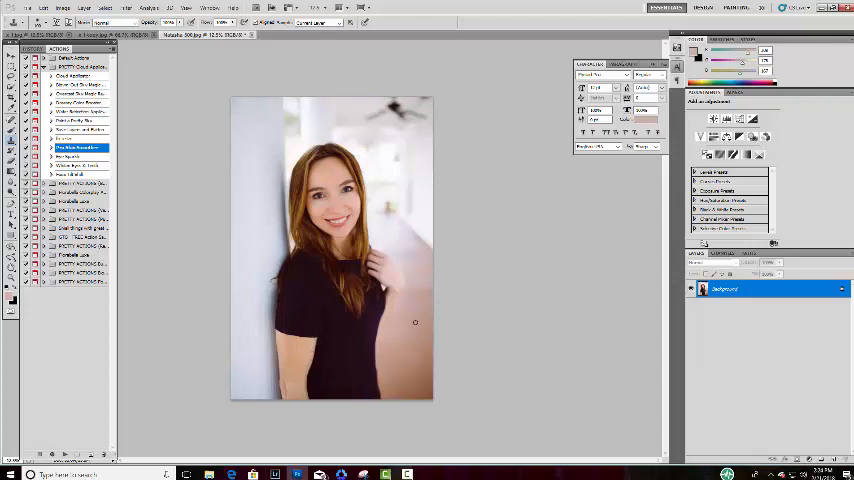
{"action": "mouse_move", "coordinate": [328, 344]}
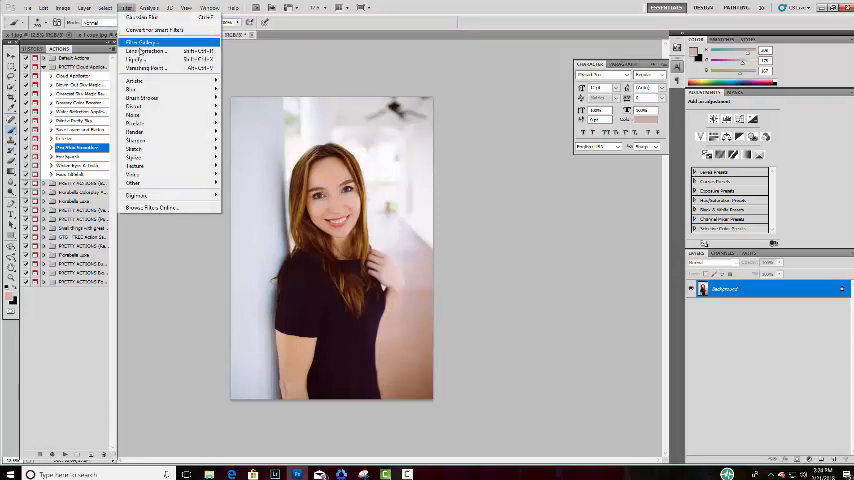
{"action": "mouse_move", "coordinate": [144, 52]}
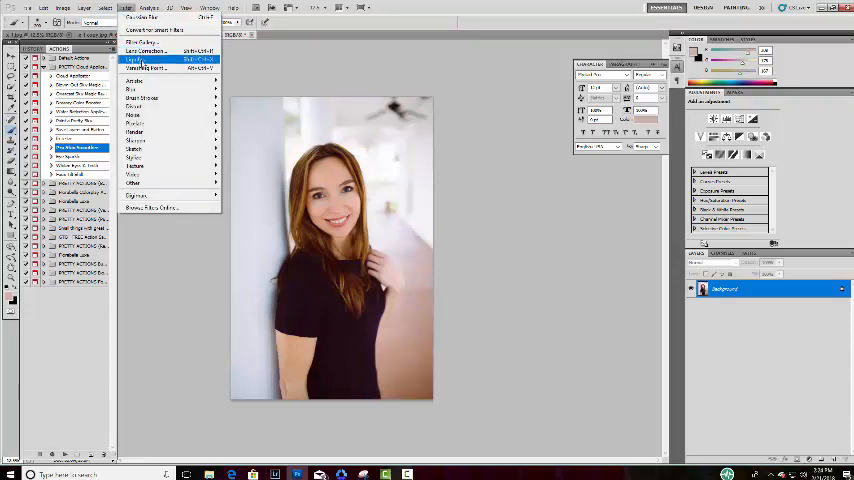
Open the Liquify filter on the portrait to reshape the arm.
{"action": "left_click", "coordinate": [136, 60]}
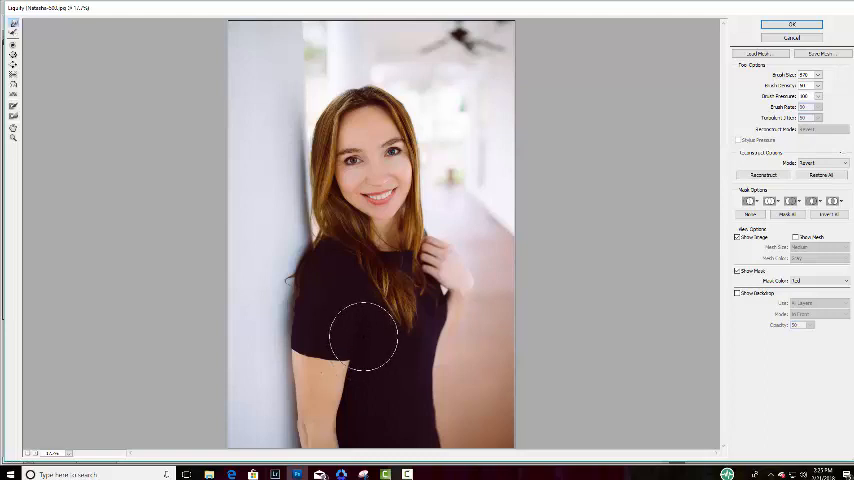
{"action": "mouse_move", "coordinate": [544, 390]}
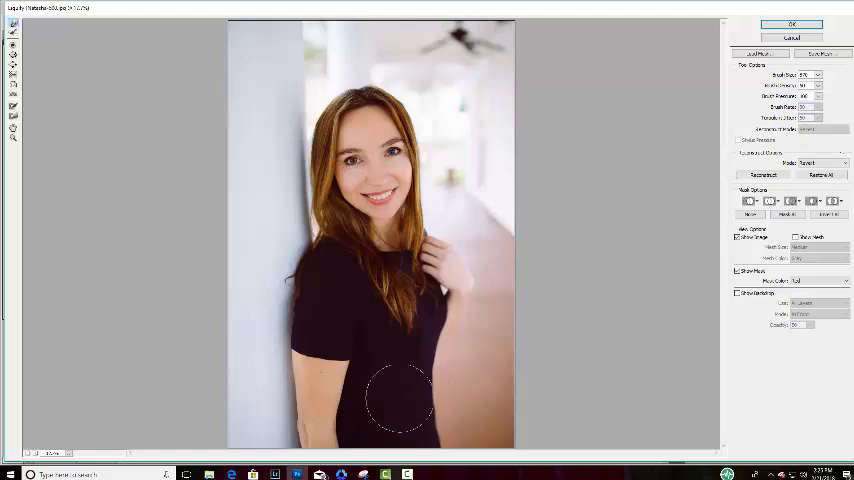
Confirm the Liquify arm slimming with OK so it applies to the photo.
{"action": "left_click", "coordinate": [792, 24]}
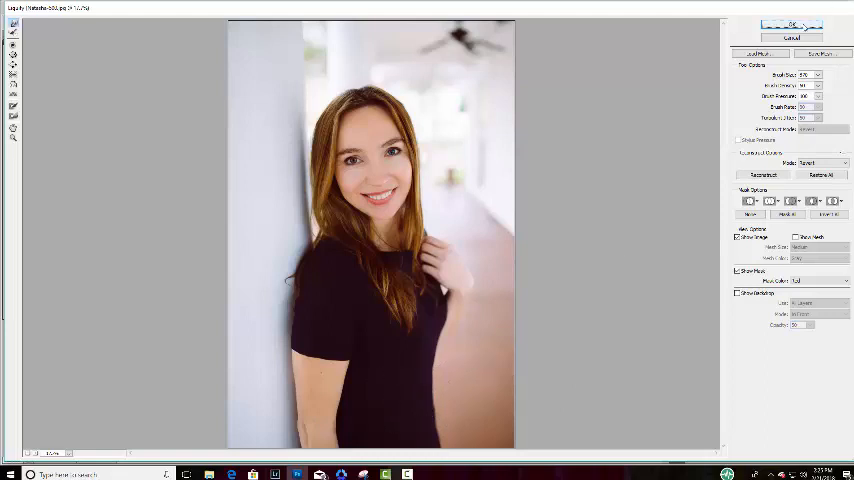
{"action": "left_click", "coordinate": [792, 24]}
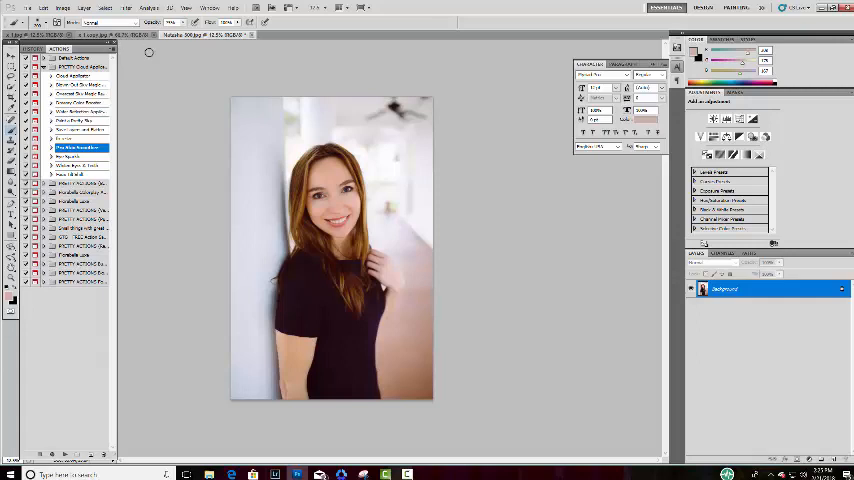
{"action": "left_click", "coordinate": [44, 8]}
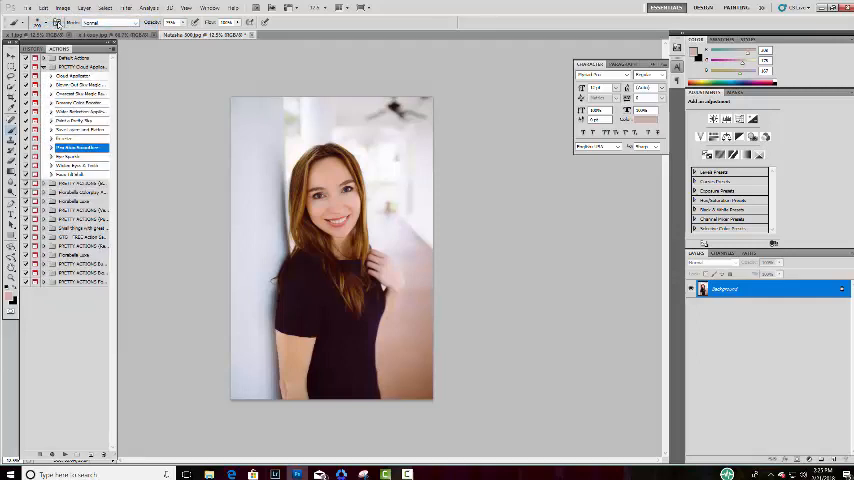
{"action": "left_click", "coordinate": [44, 8]}
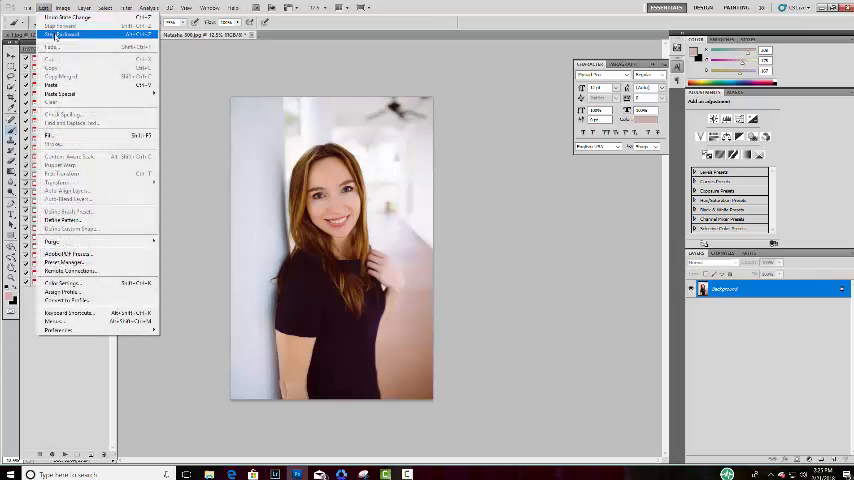
{"action": "mouse_move", "coordinate": [64, 20]}
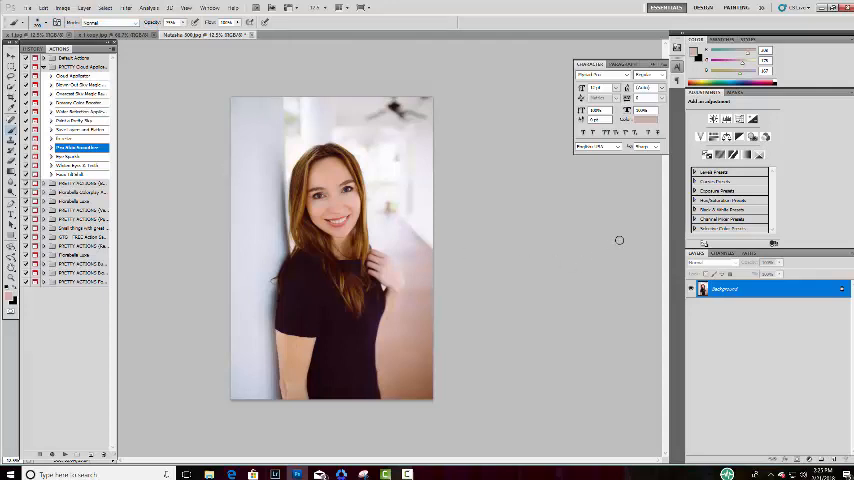
{"action": "mouse_move", "coordinate": [584, 250]}
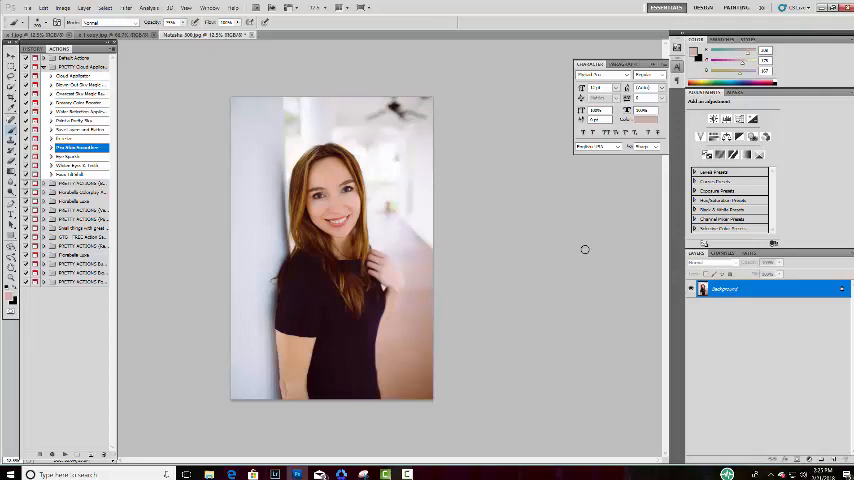
{"action": "mouse_move", "coordinate": [448, 290]}
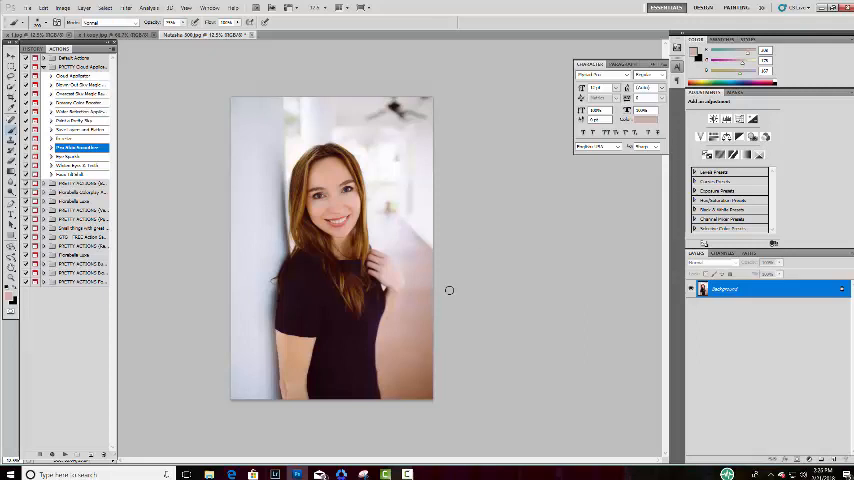
{"action": "mouse_move", "coordinate": [530, 200]}
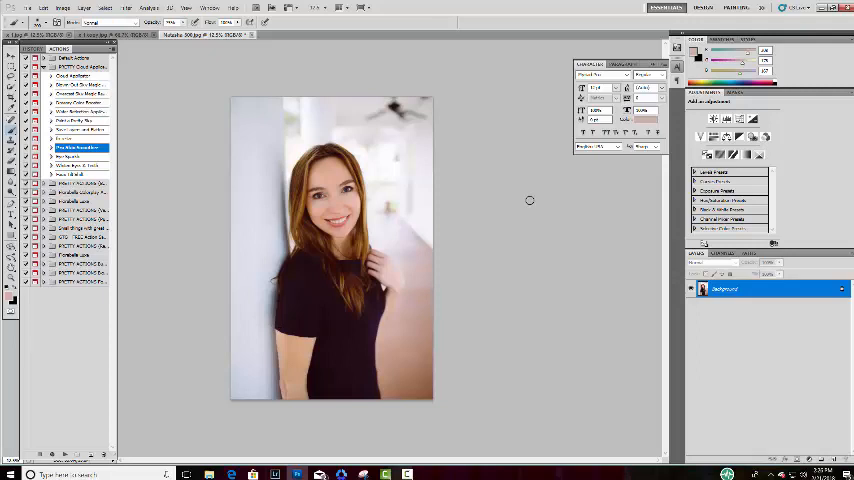